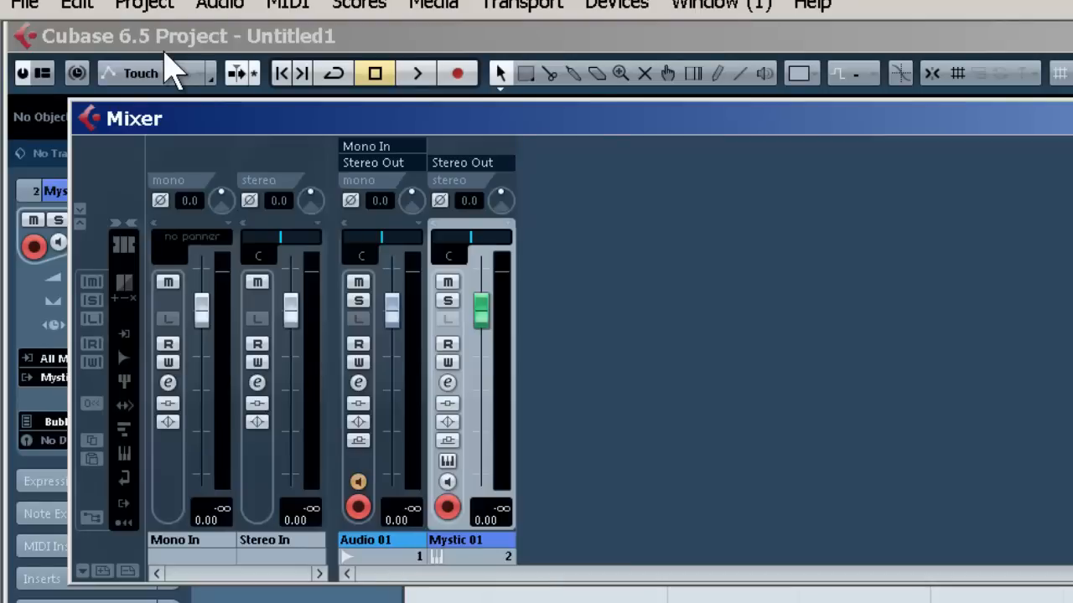
mouse_move(358, 440)
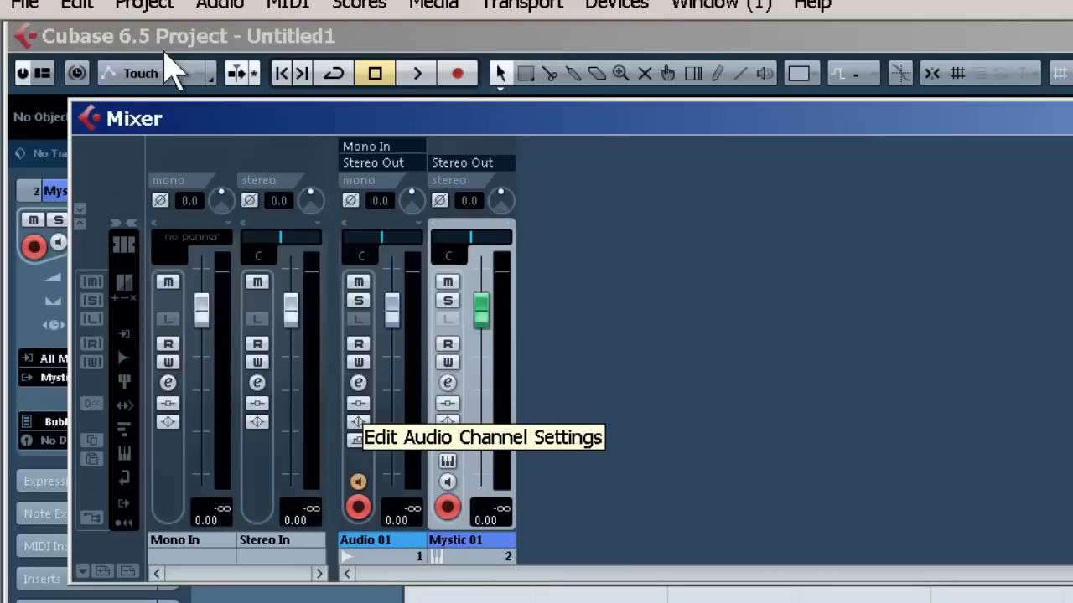
mouse_move(447, 440)
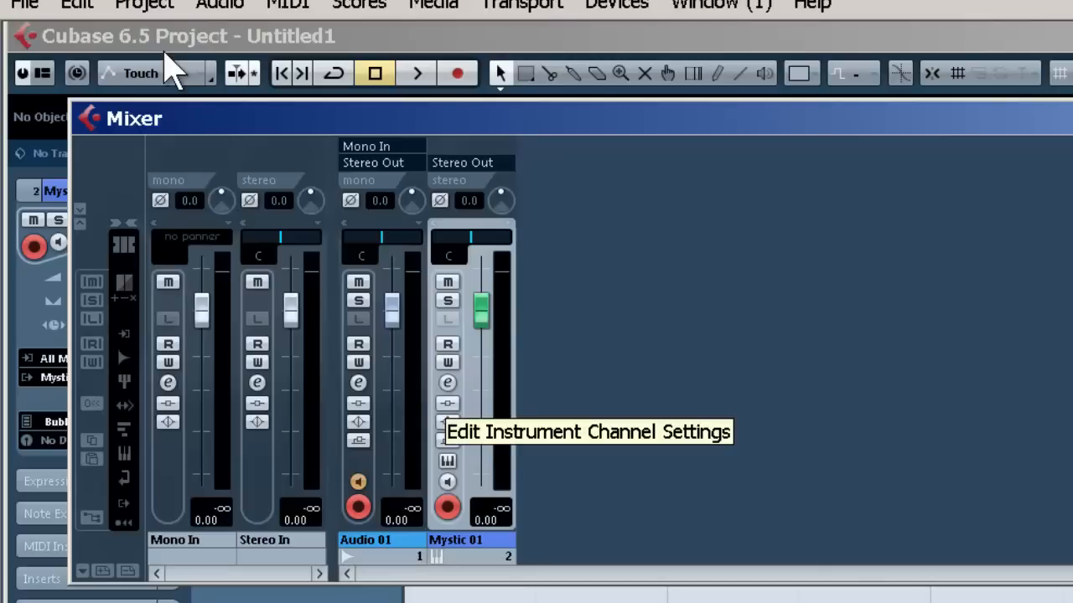
- Load Expander into Audio 01's first insert slot and close its plugin and channel windows
click(358, 382)
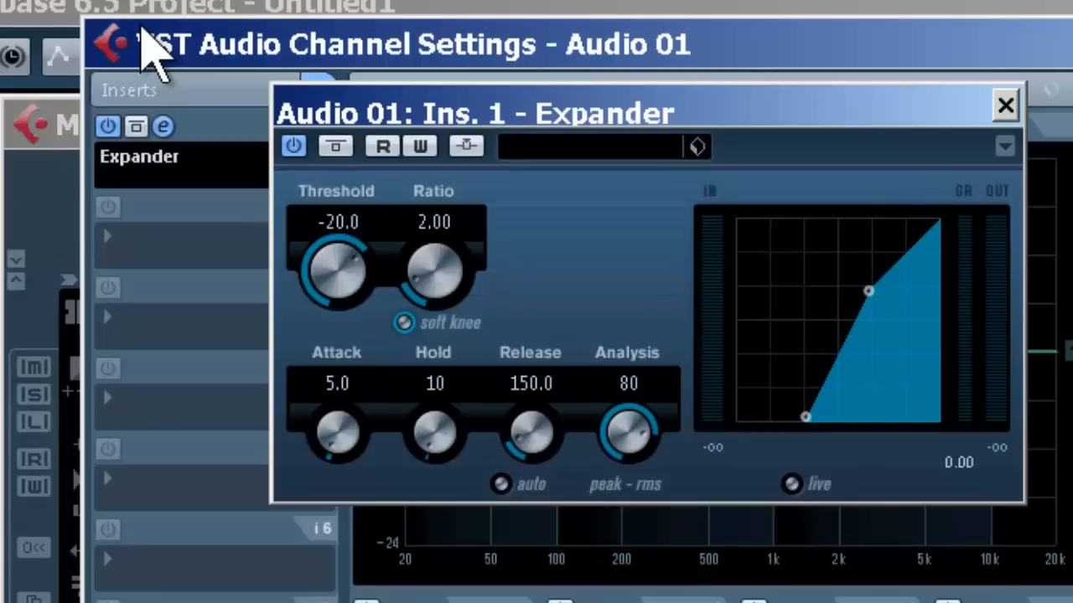
click(1004, 105)
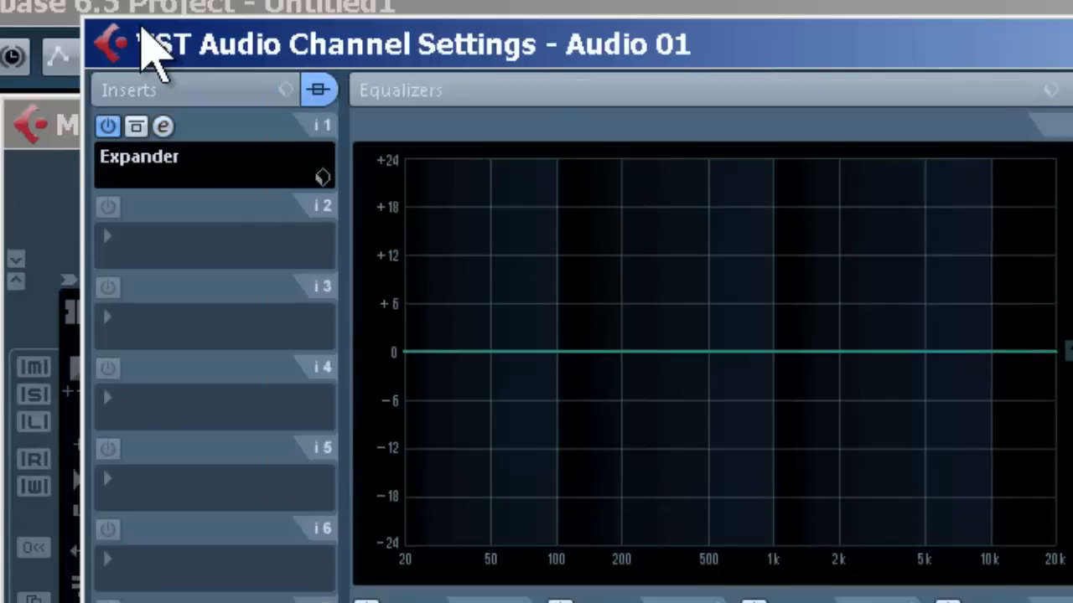
click(143, 37)
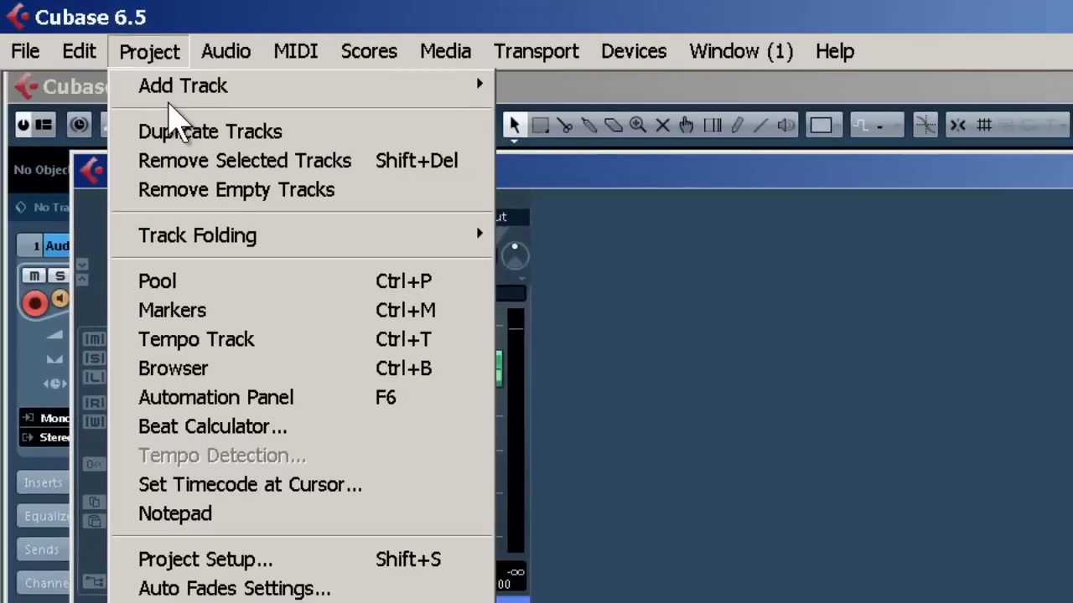
mouse_move(182, 85)
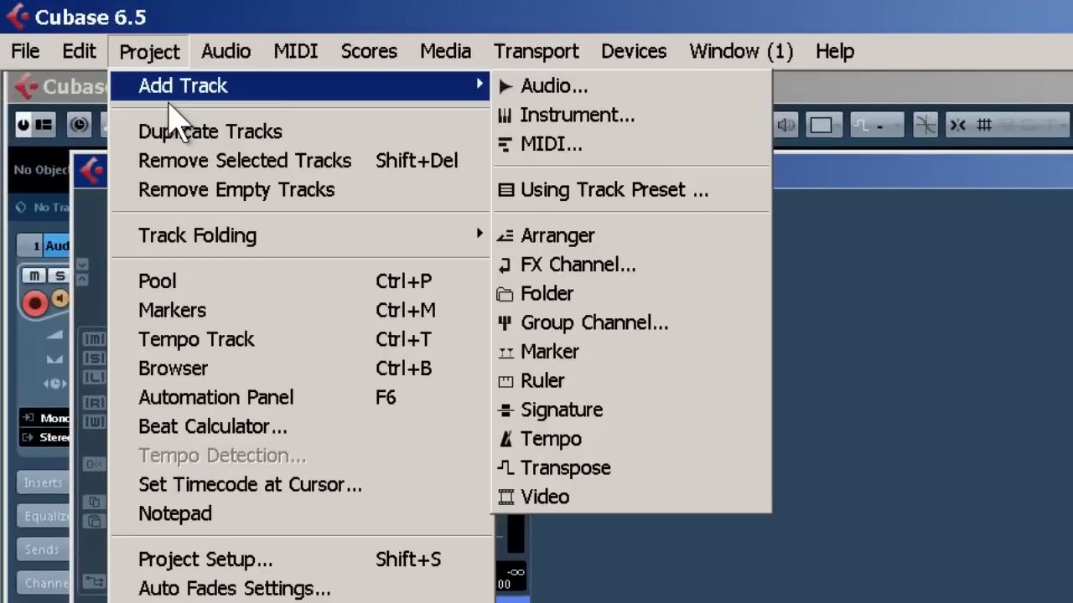
mouse_move(555, 86)
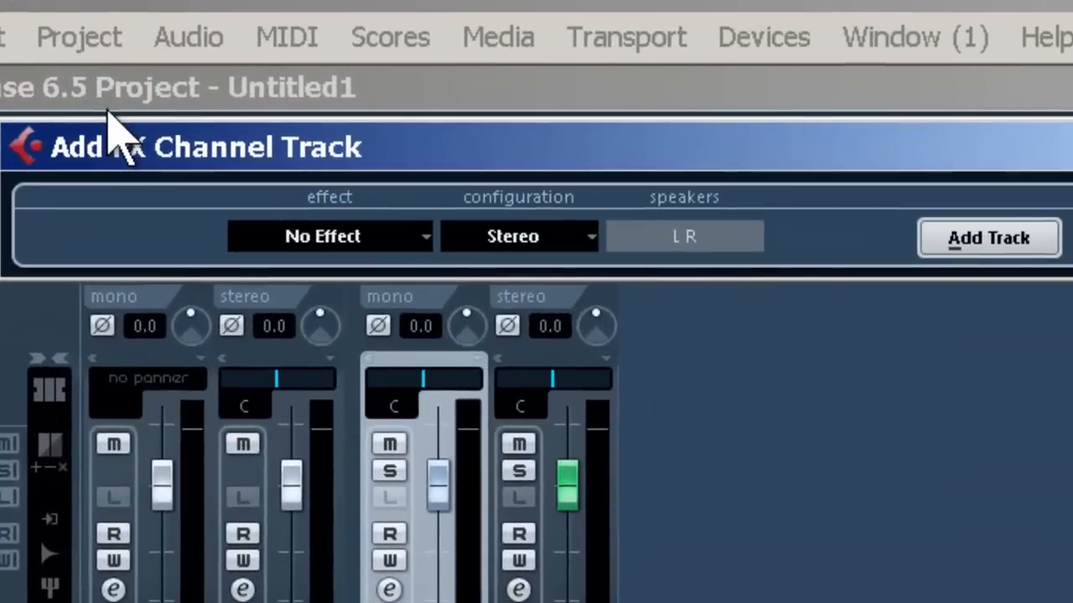
- Create a stereo FX channel track with the REFLECT reverb loaded
click(330, 235)
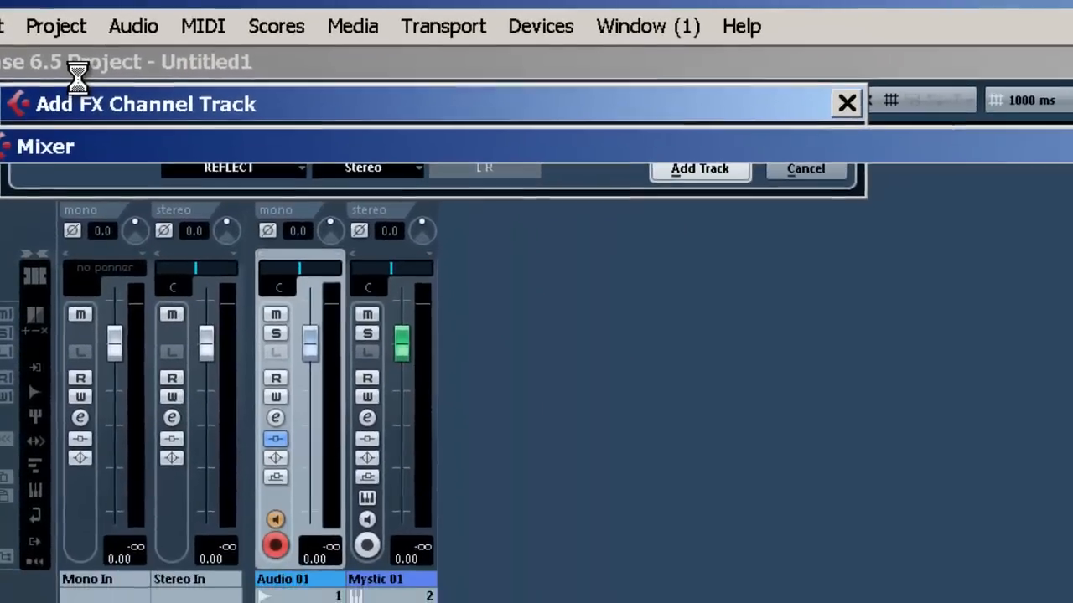
click(699, 169)
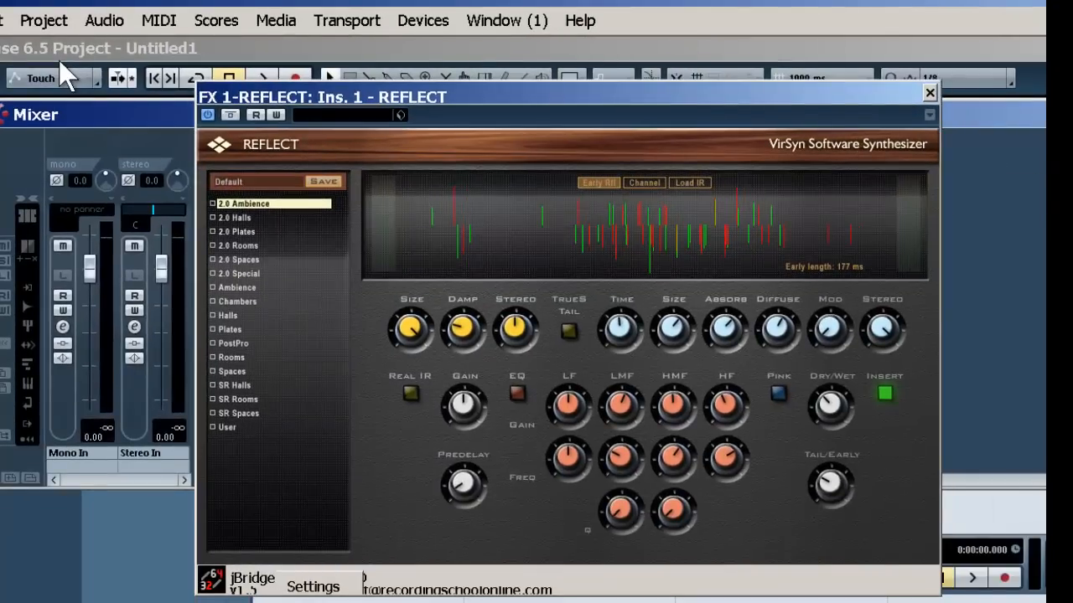
- Close the REFLECT reverb's editing window
click(929, 93)
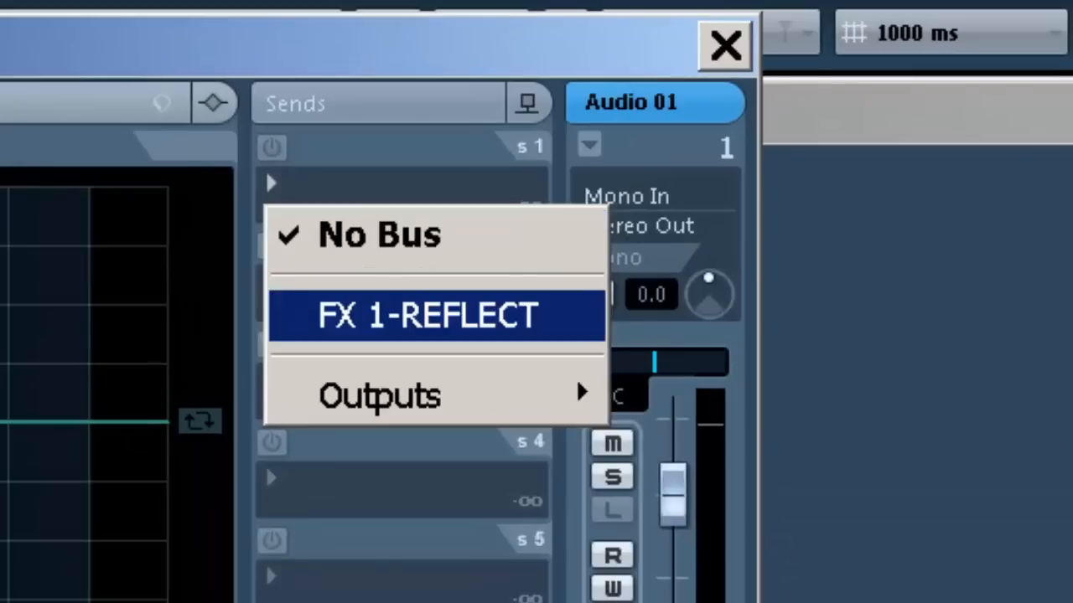
- Route Audio 01's send 1 to FX 1-REFLECT, enable it, and set about -8 dB
click(427, 315)
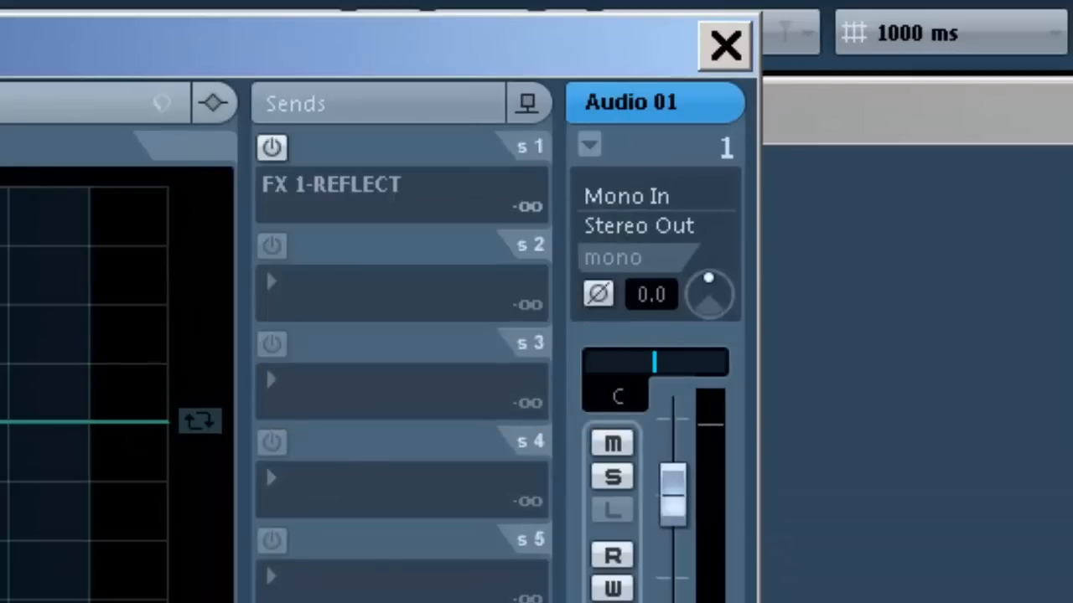
click(352, 197)
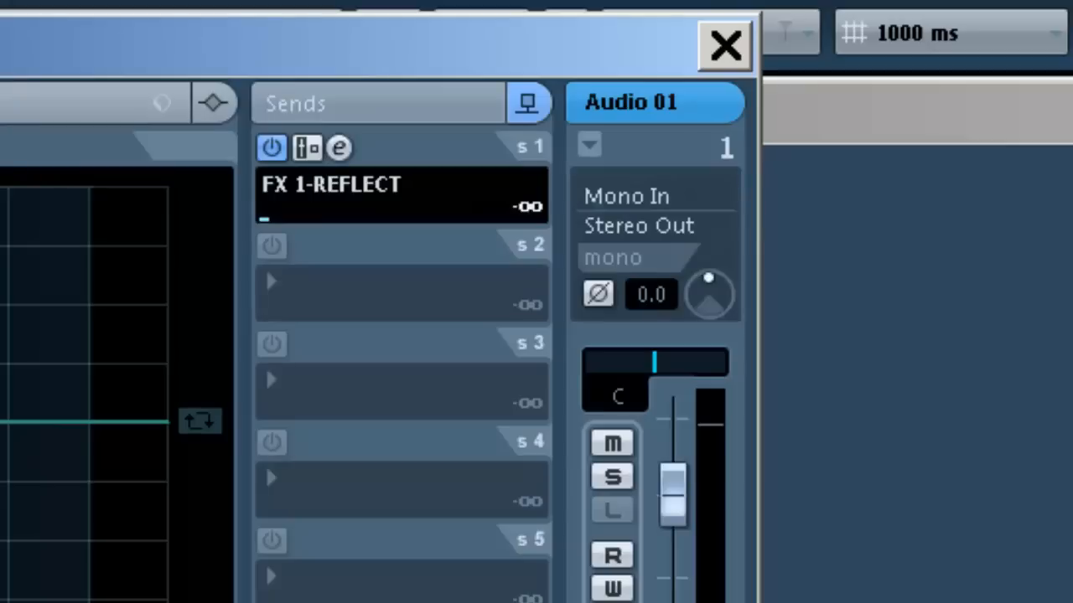
drag(264, 219, 411, 218)
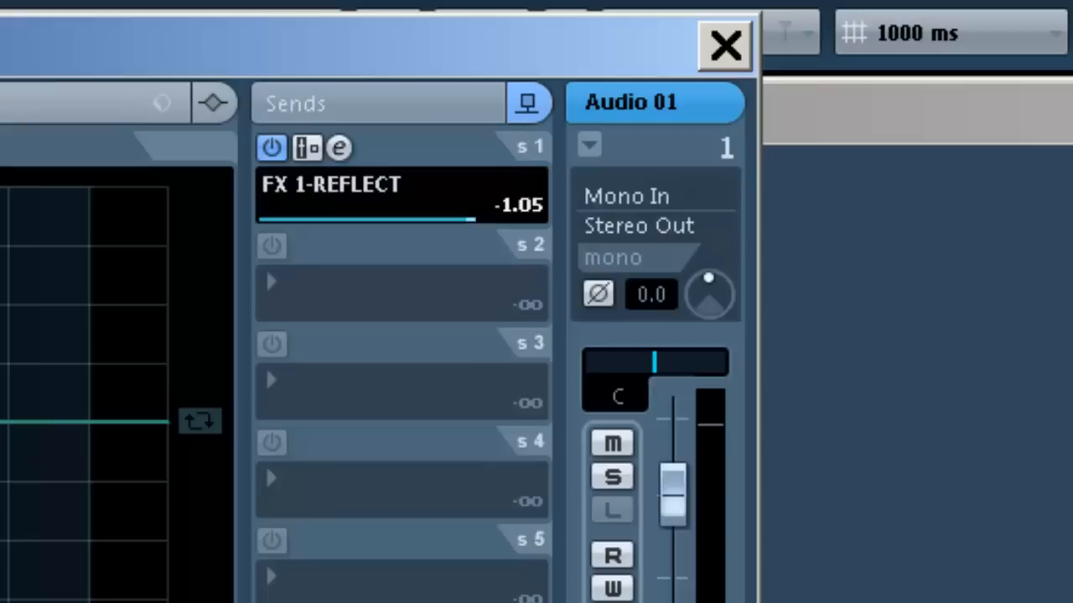
drag(465, 220, 453, 220)
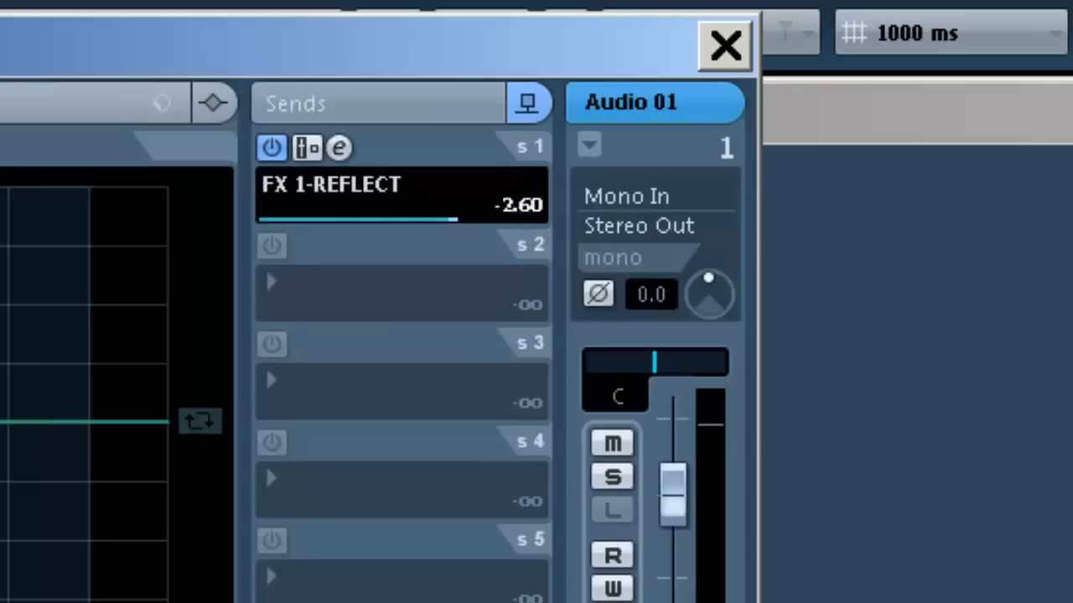
drag(436, 218, 407, 218)
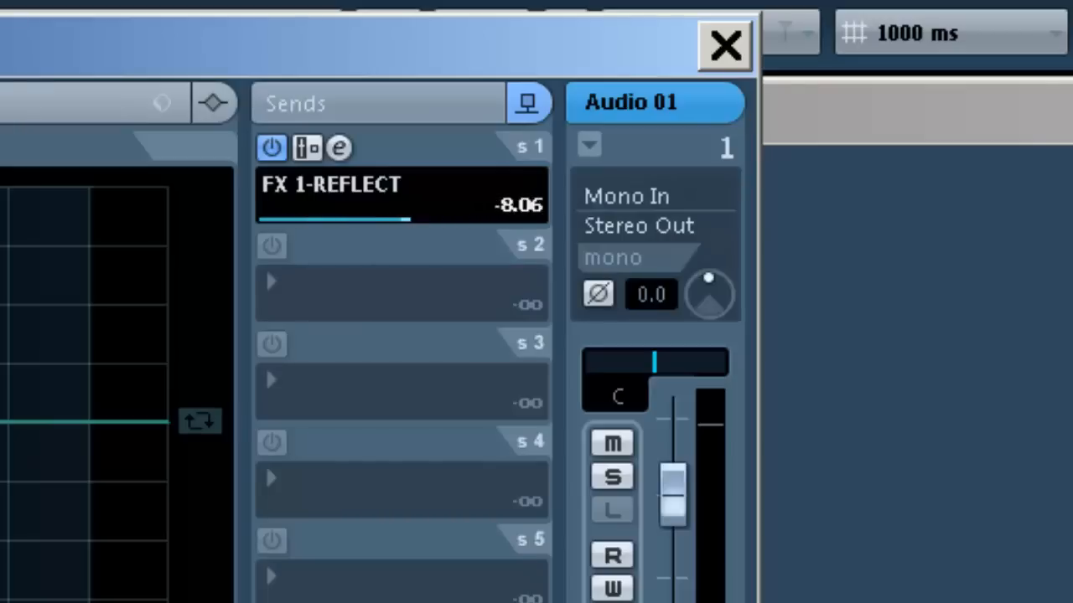
drag(335, 218, 427, 218)
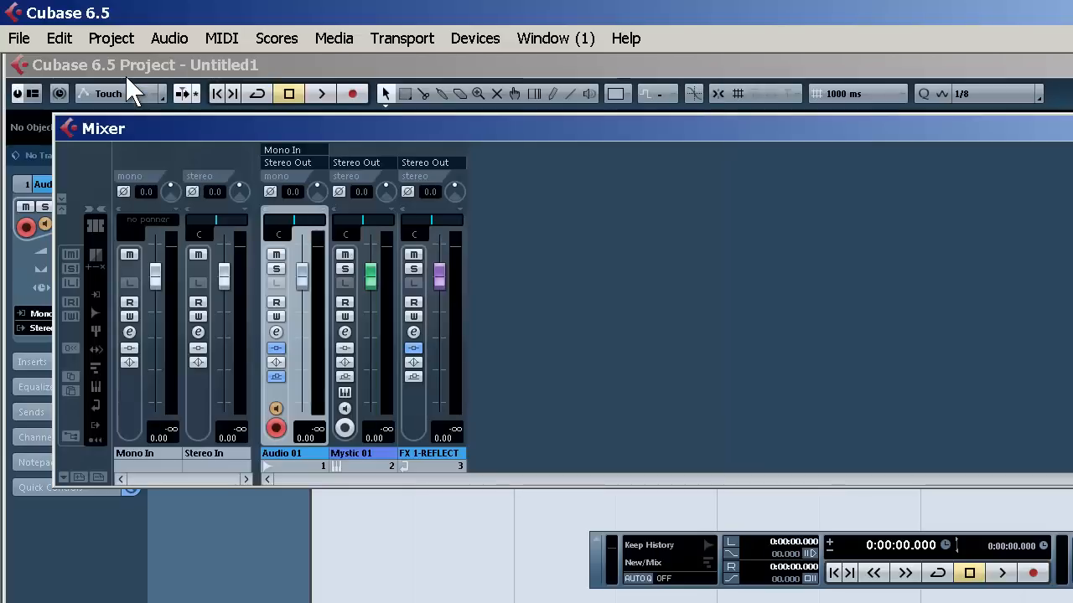
- Open Mystic 01's channel settings and assign its send 1 to FX 1-REFLECT
click(344, 331)
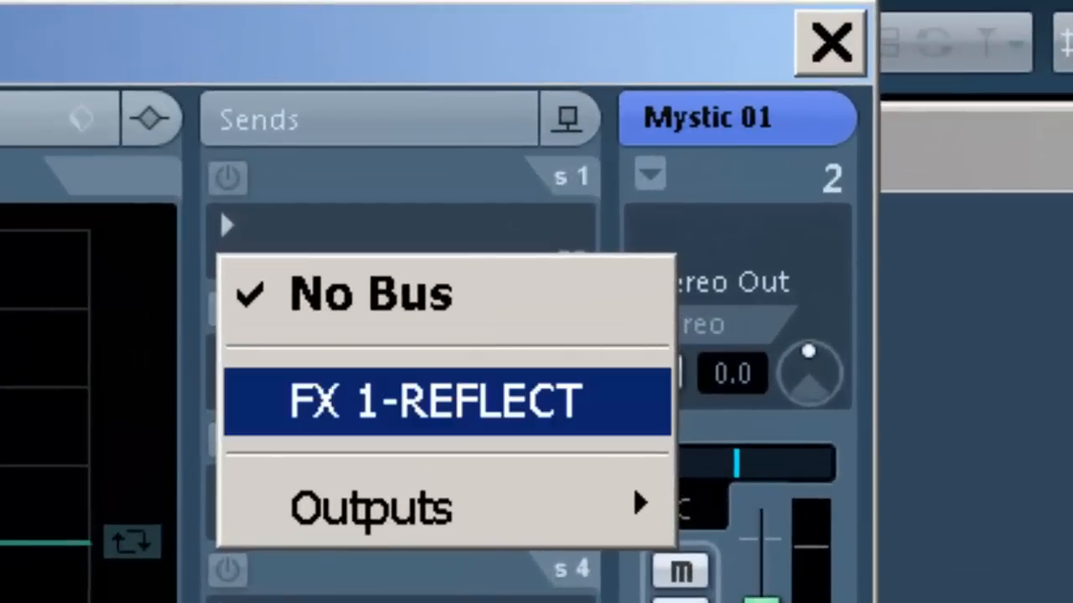
click(448, 401)
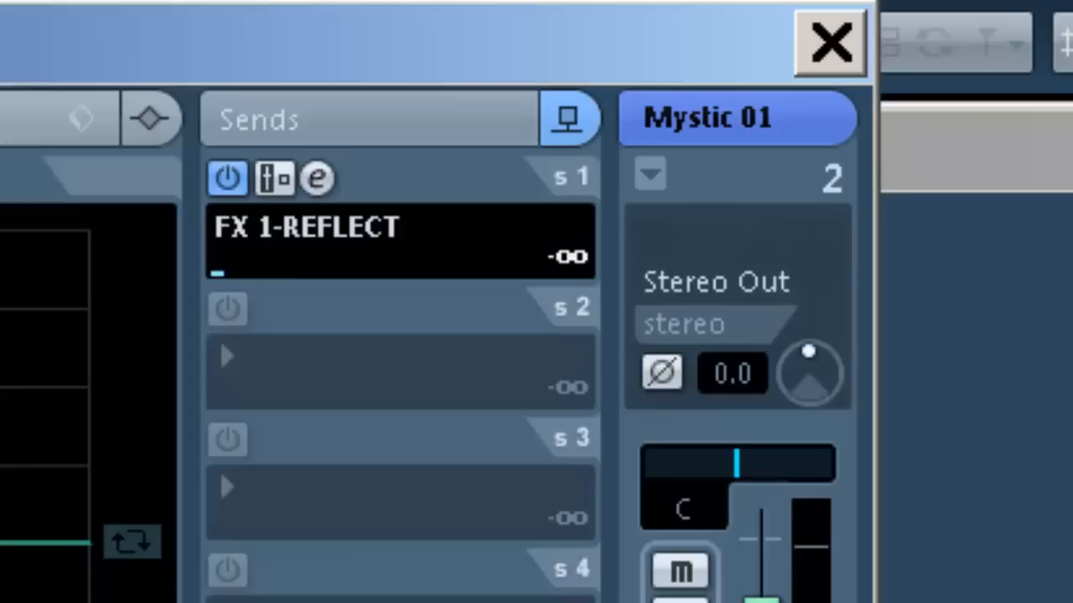